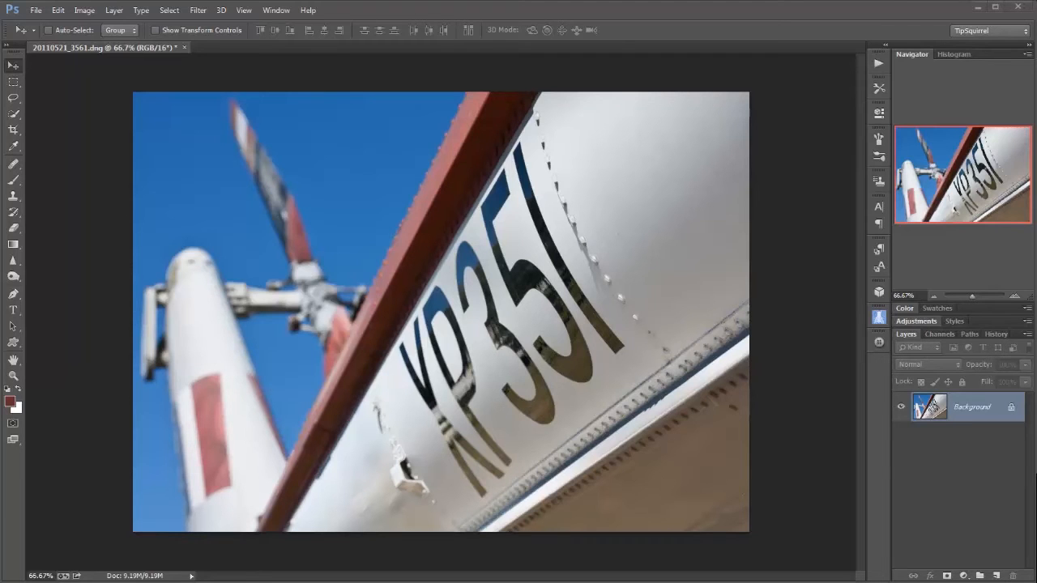
pyautogui.moveTo(603, 74)
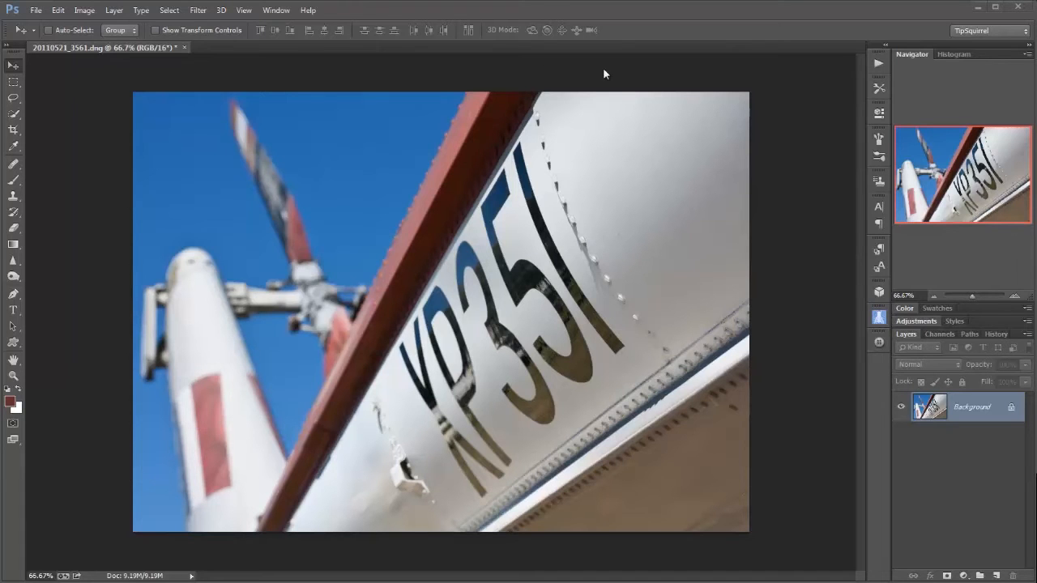
# Select the whole helicopter photo with Select > All
pyautogui.click(169, 9)
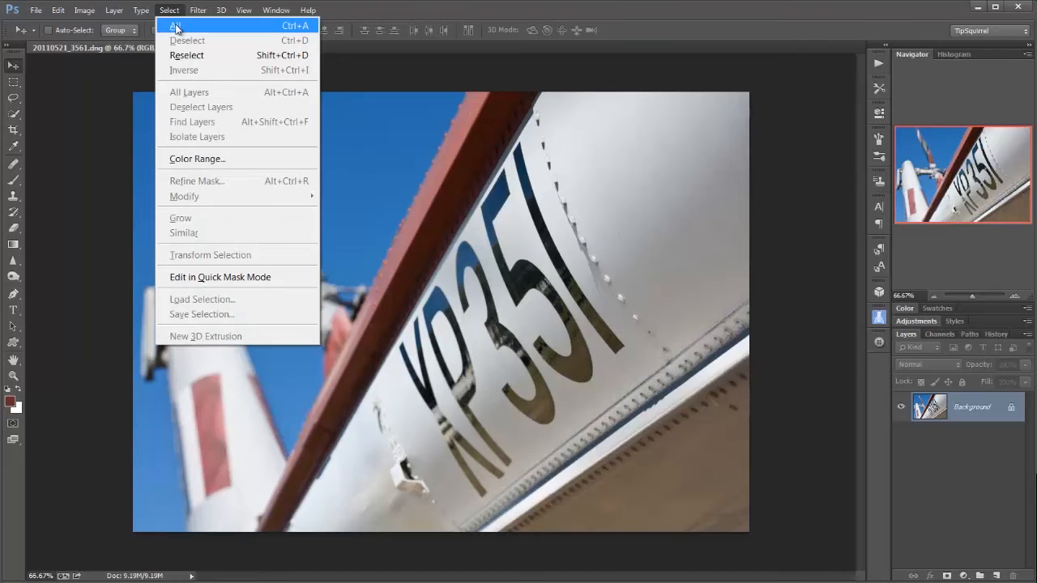
pyautogui.click(173, 25)
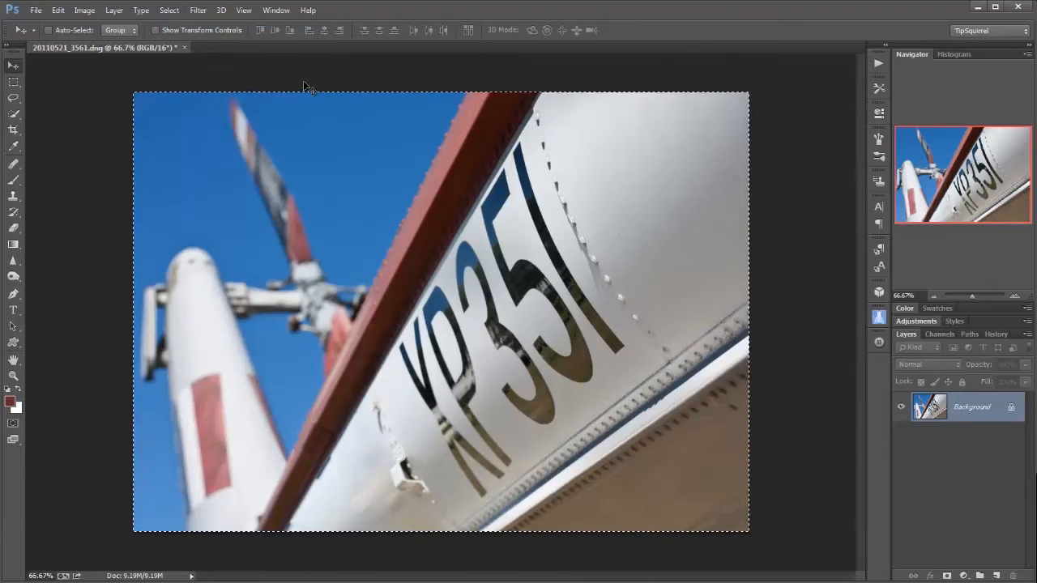
# Scale the selection inward with Transform Selection to an inset rectangle
pyautogui.click(169, 10)
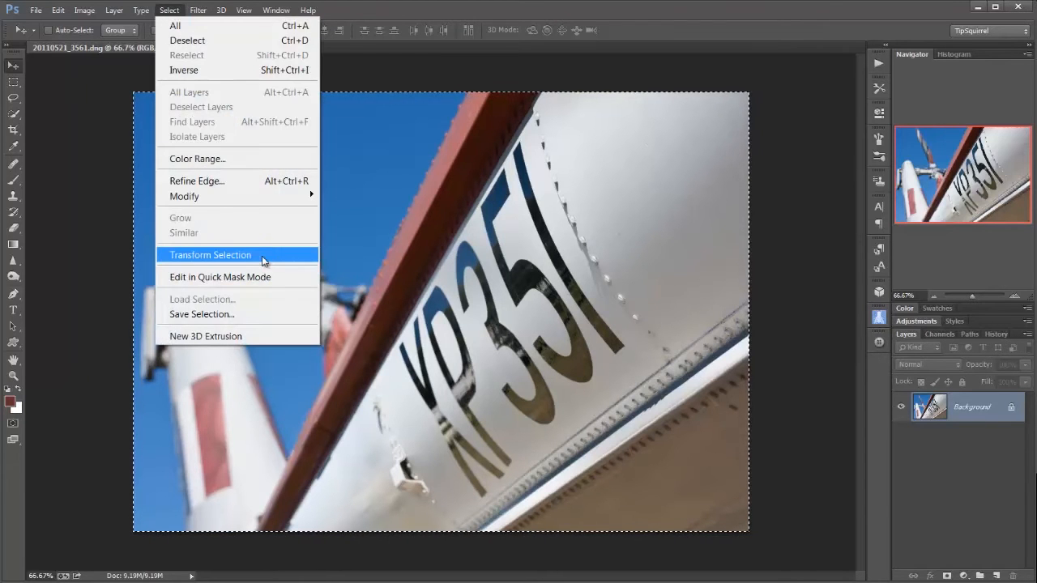
pyautogui.click(210, 255)
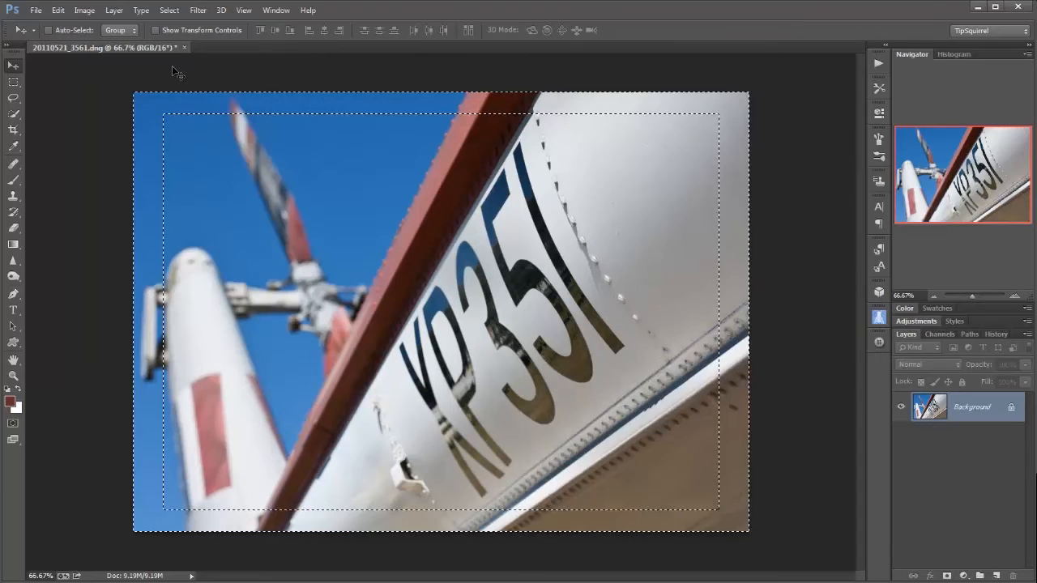
# Smooth the inset selection's corners with a 100 pixel radius
pyautogui.click(170, 10)
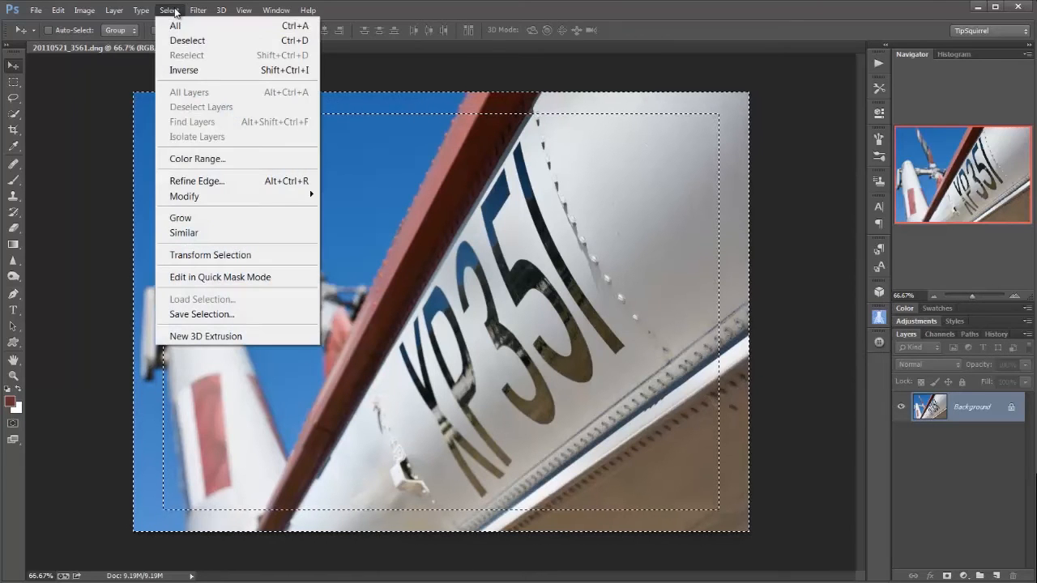
pyautogui.moveTo(184, 196)
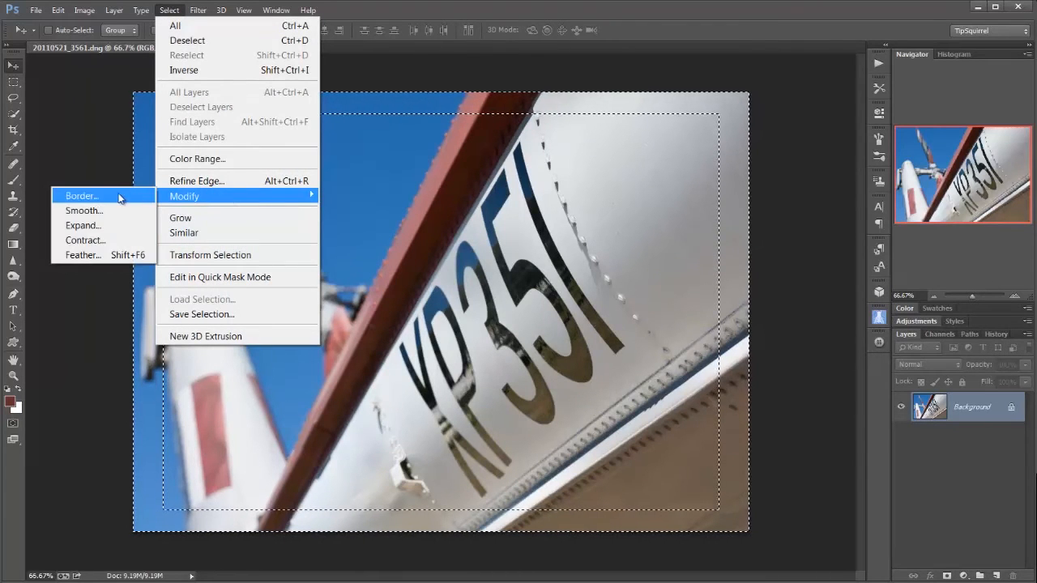
pyautogui.click(84, 210)
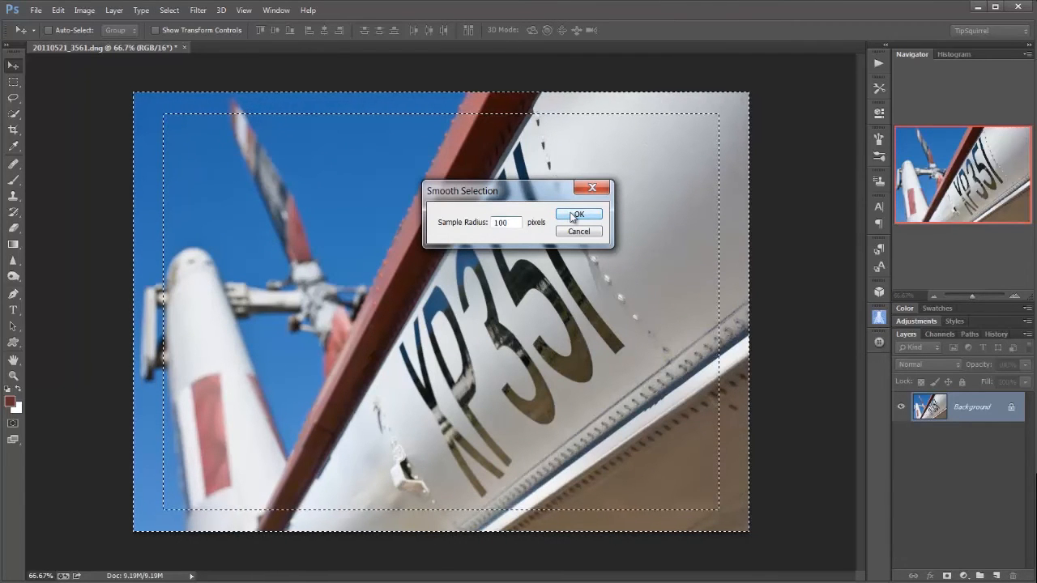
pyautogui.click(578, 214)
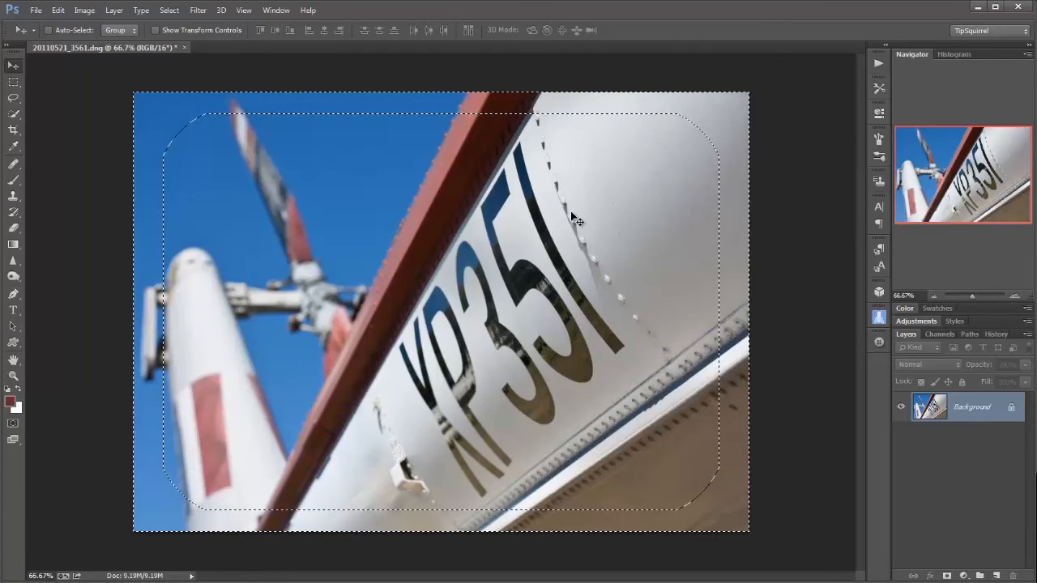
# Feather the selection edge with a 100 pixel radius
pyautogui.click(169, 10)
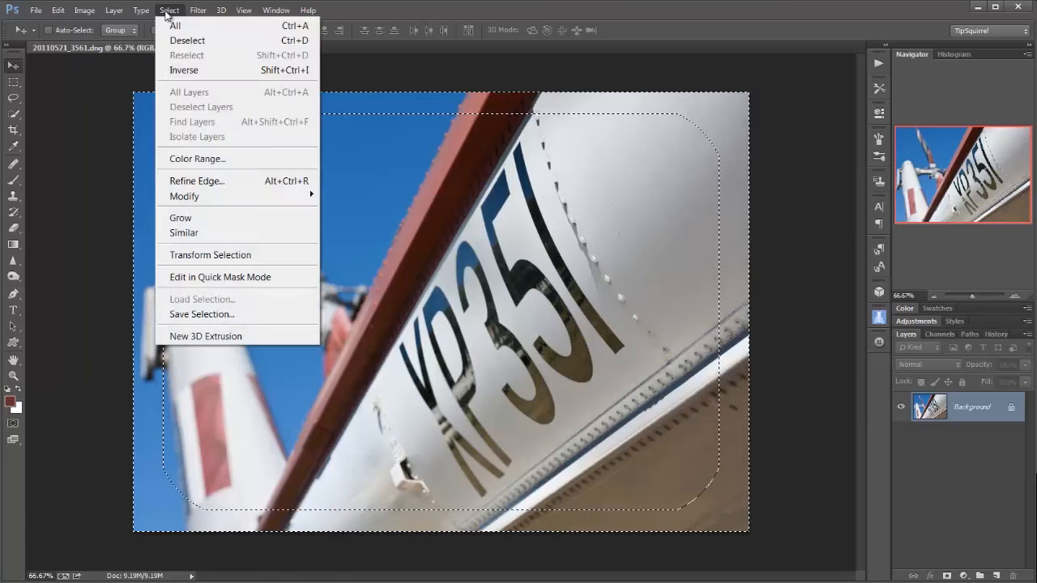
pyautogui.moveTo(185, 196)
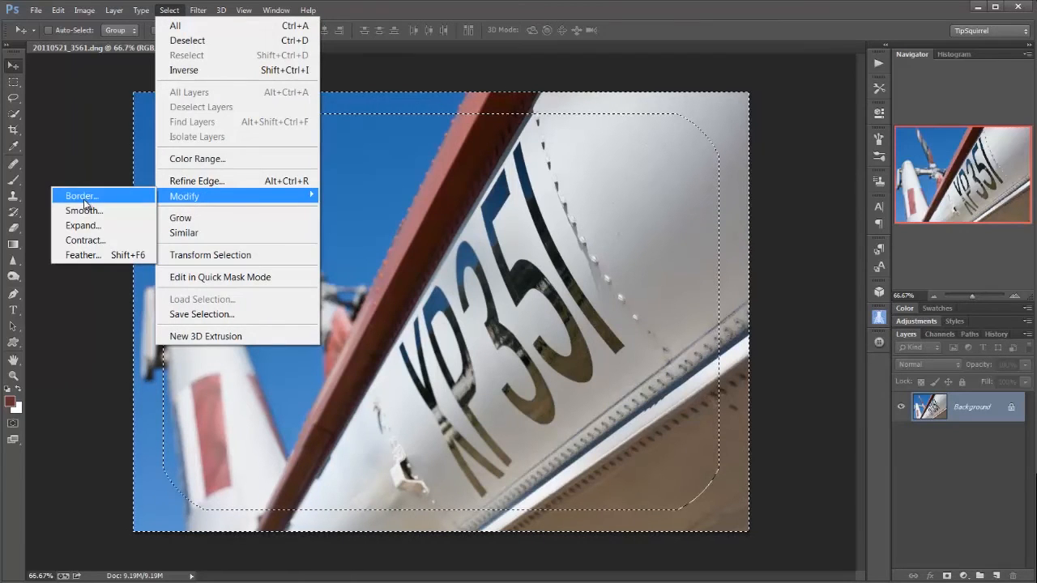
pyautogui.click(82, 254)
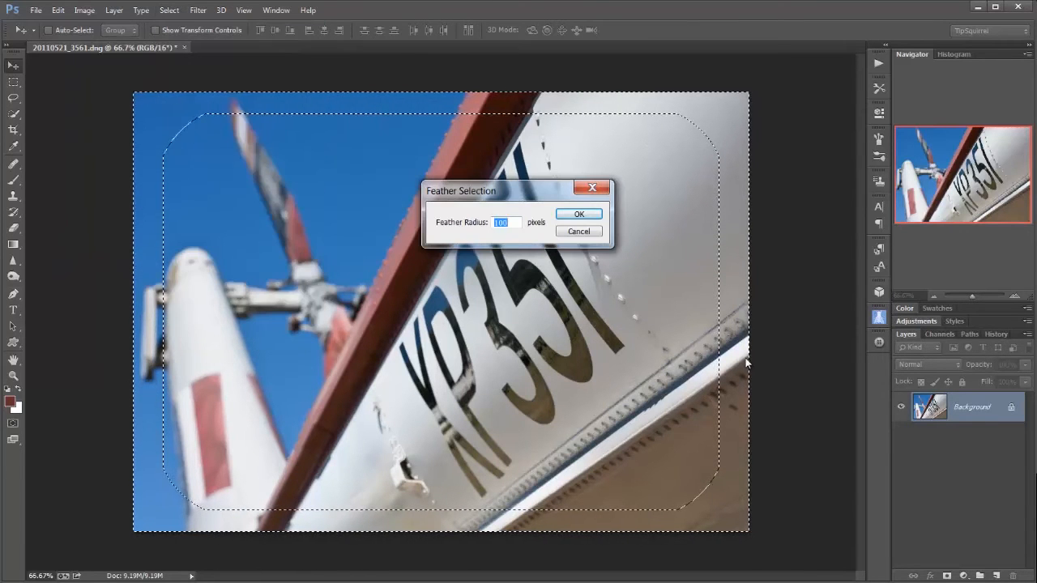
pyautogui.moveTo(736, 335)
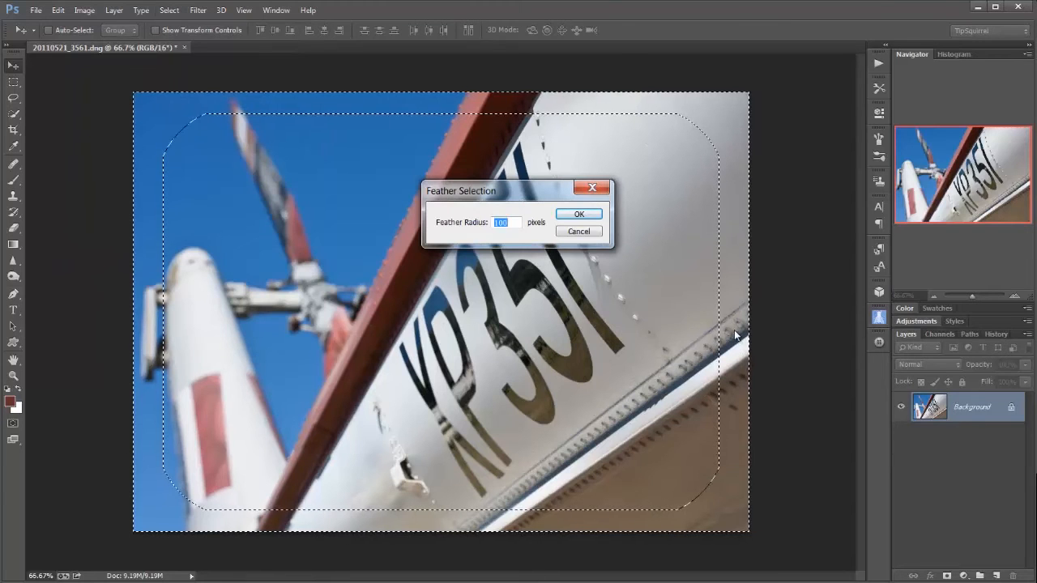
pyautogui.click(578, 213)
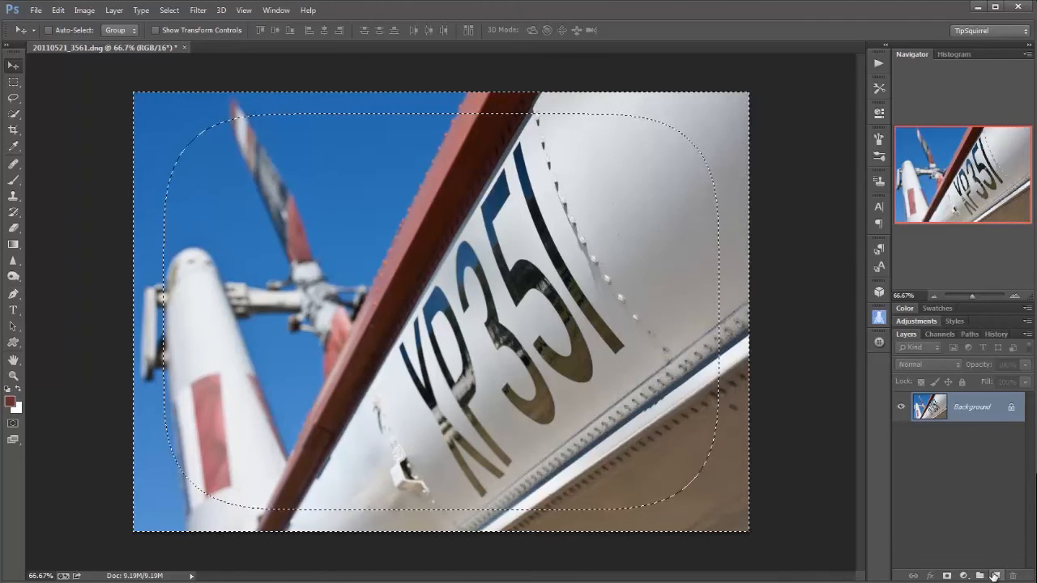
# Add a new layer and fill the area outside the selection with dark red #673a3b
pyautogui.click(994, 576)
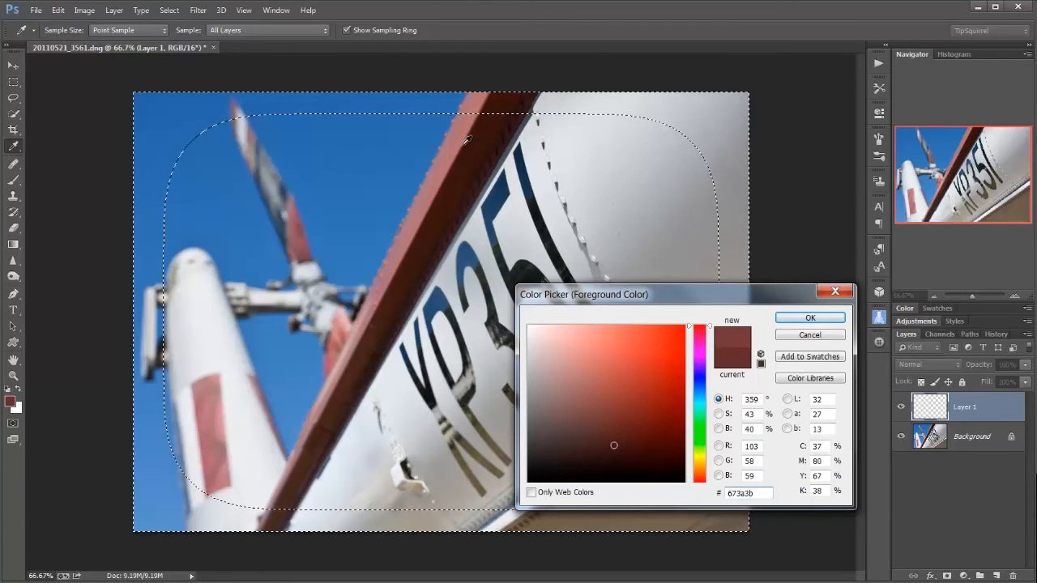
pyautogui.click(809, 318)
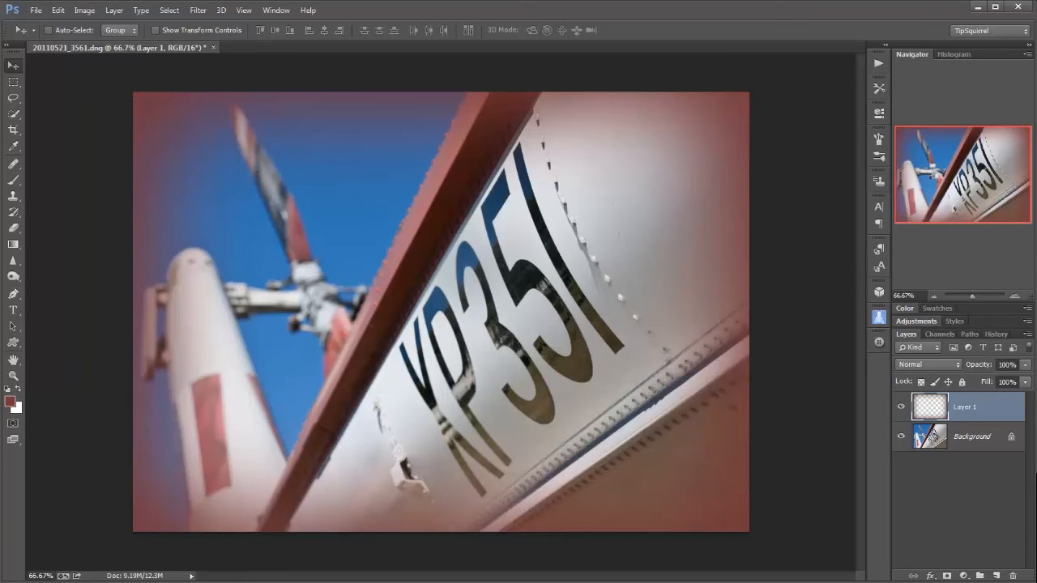
# Try Soft Light and Hard Light on the red frame layer, then choose Linear Burn
pyautogui.click(927, 364)
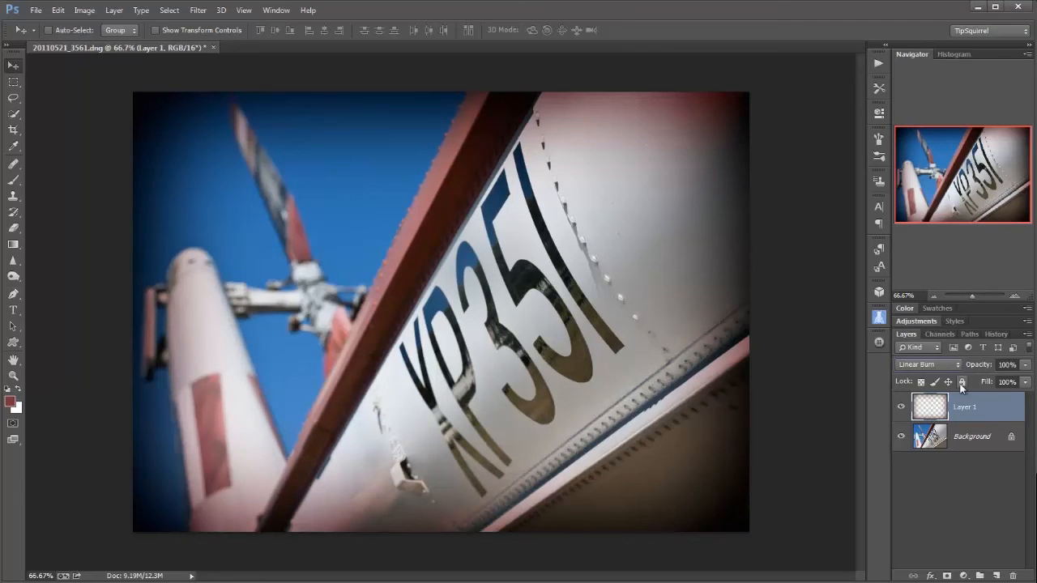
pyautogui.click(928, 365)
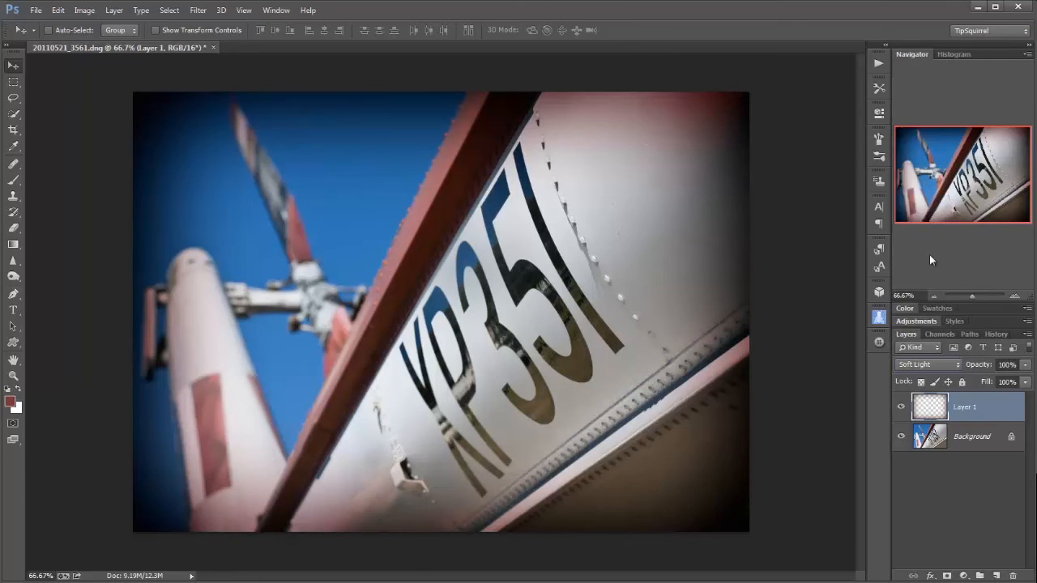
pyautogui.click(926, 364)
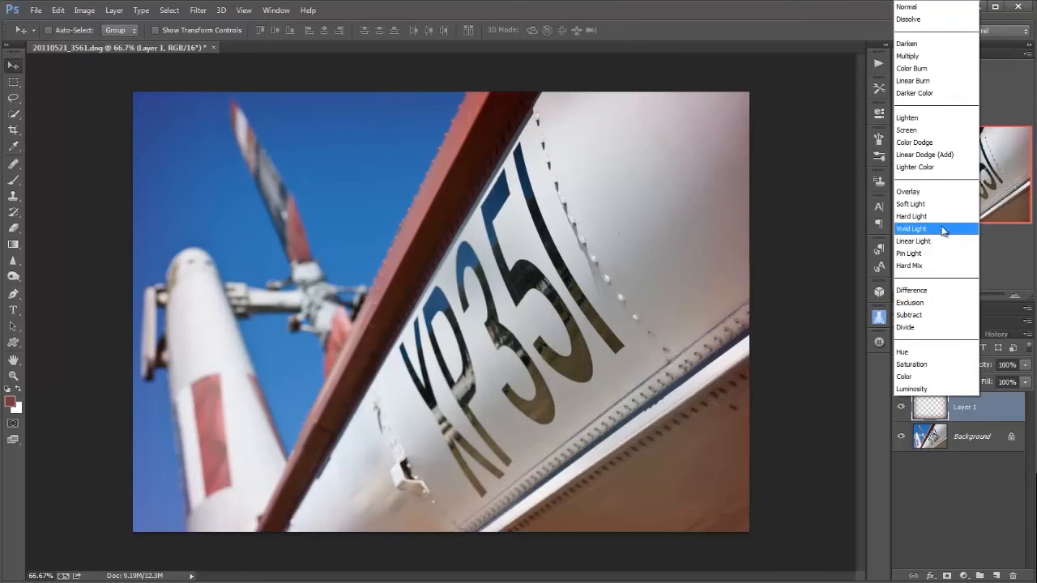
pyautogui.click(911, 216)
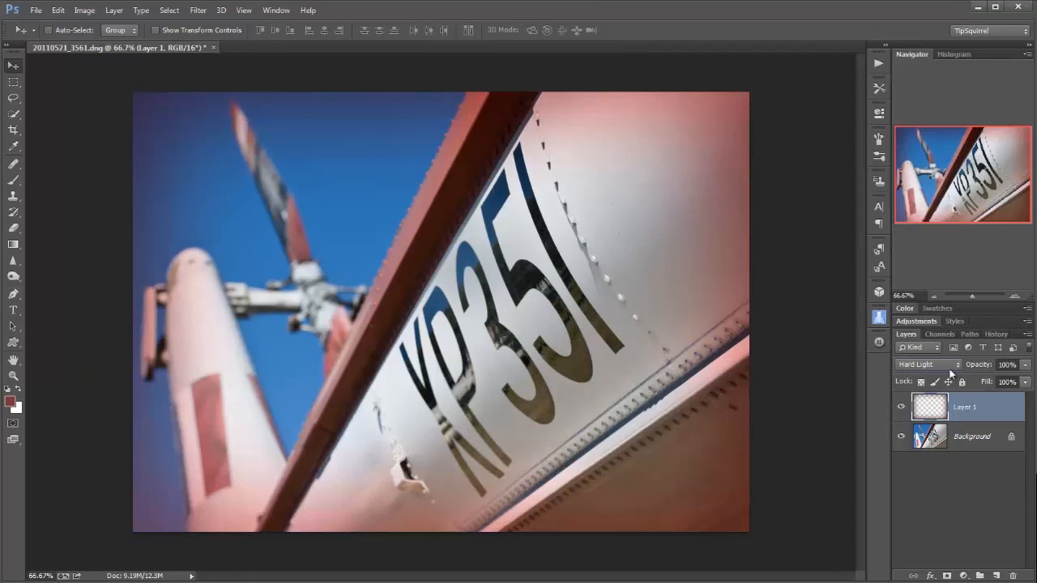
pyautogui.click(928, 364)
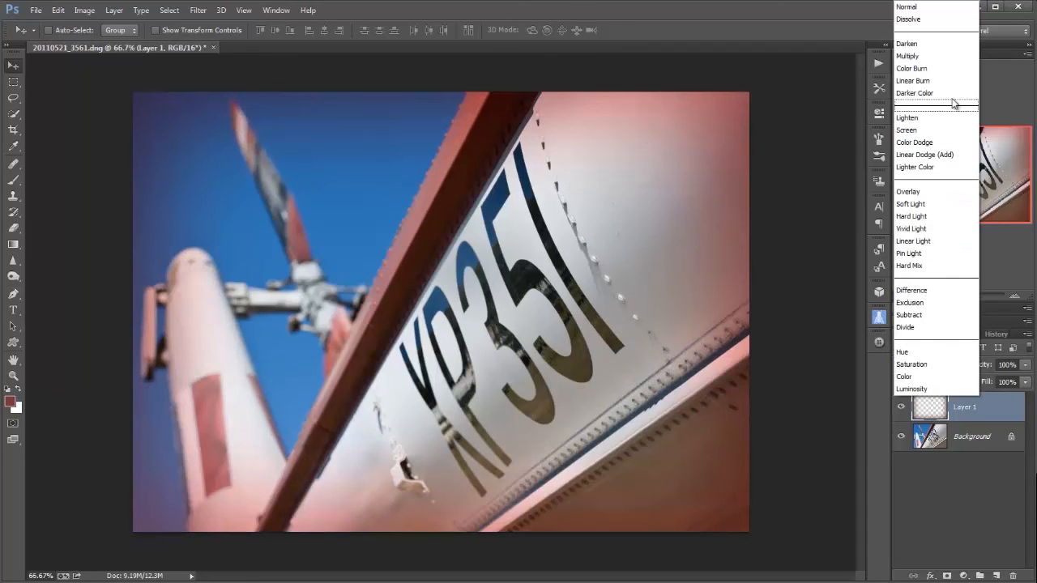
pyautogui.click(913, 80)
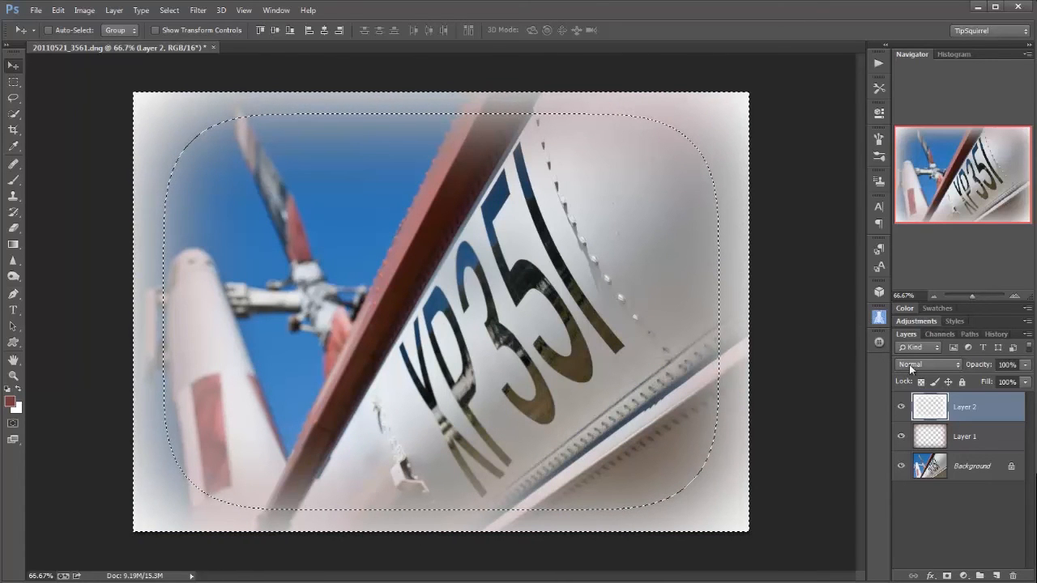
# Set the second frame layer to Linear Burn and hide the red frame layer
pyautogui.click(928, 365)
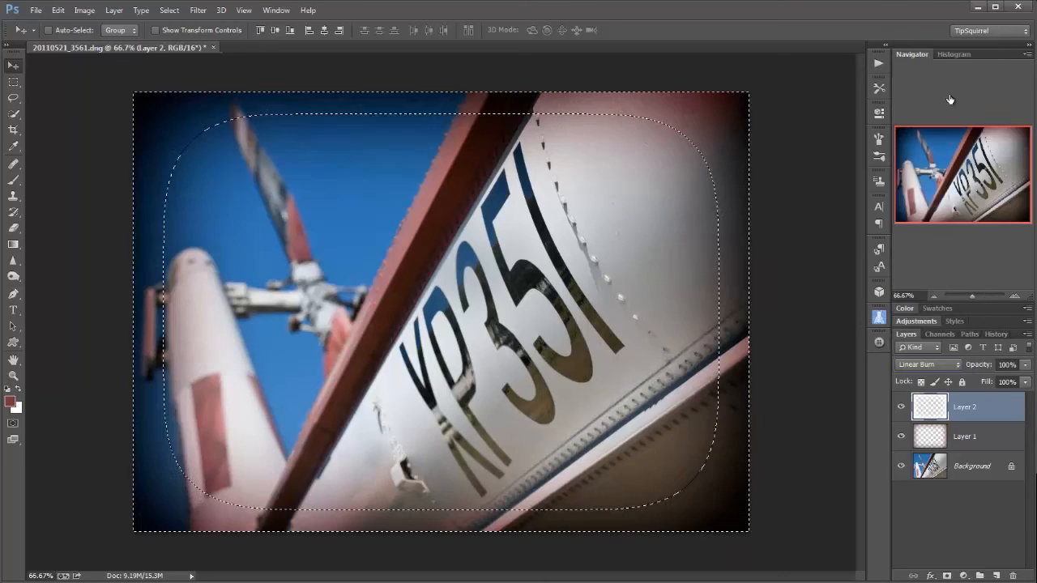
pyautogui.click(901, 406)
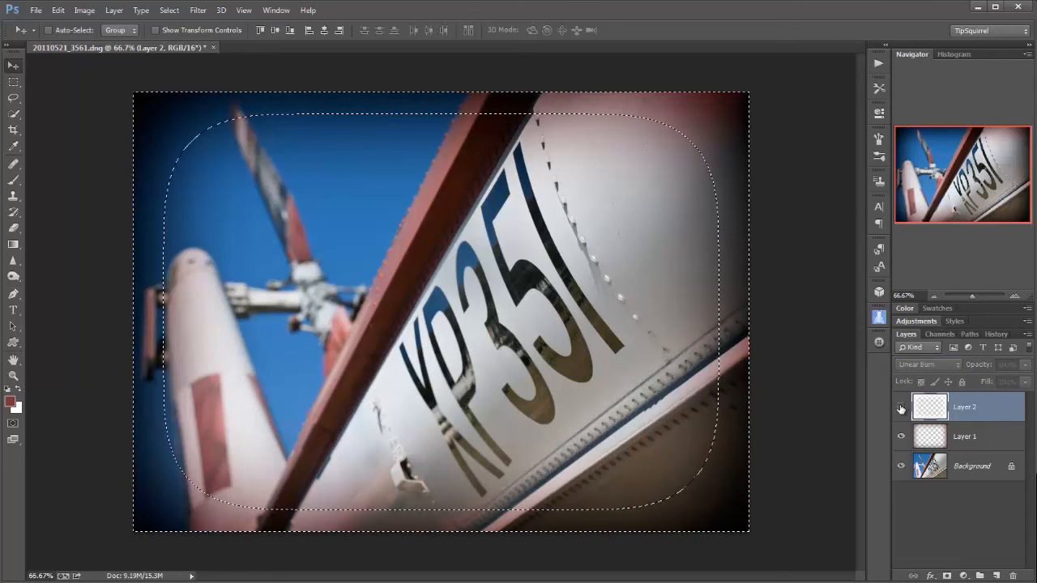
pyautogui.click(900, 407)
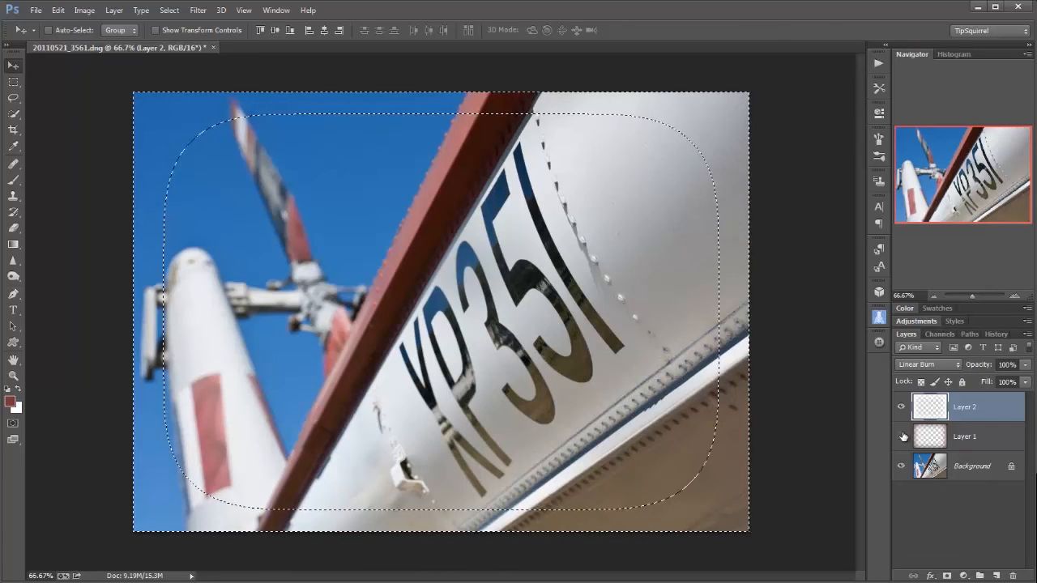
# Try other blend modes such as Screen on the frame layers
pyautogui.click(928, 364)
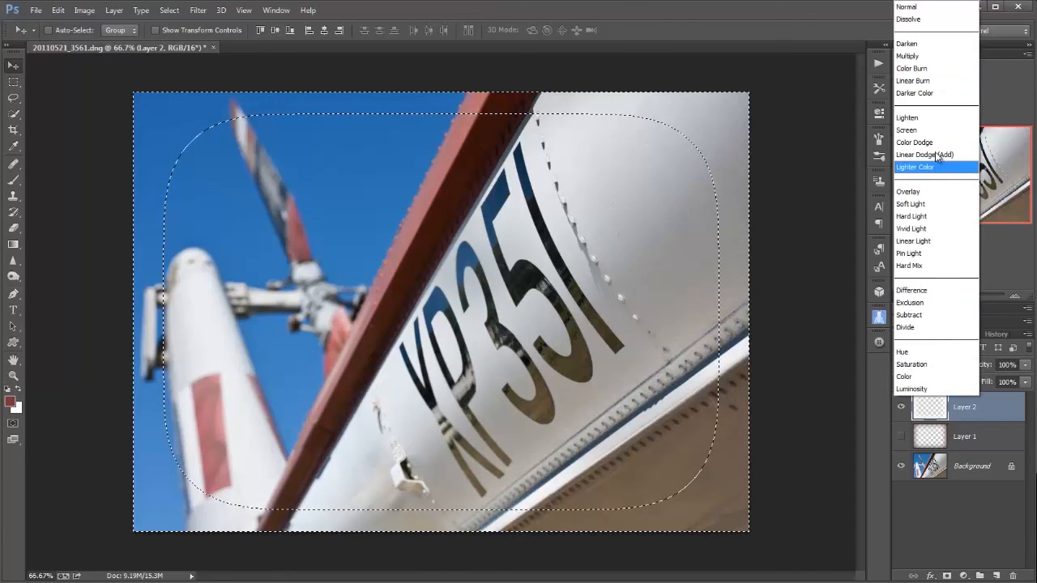
pyautogui.click(906, 130)
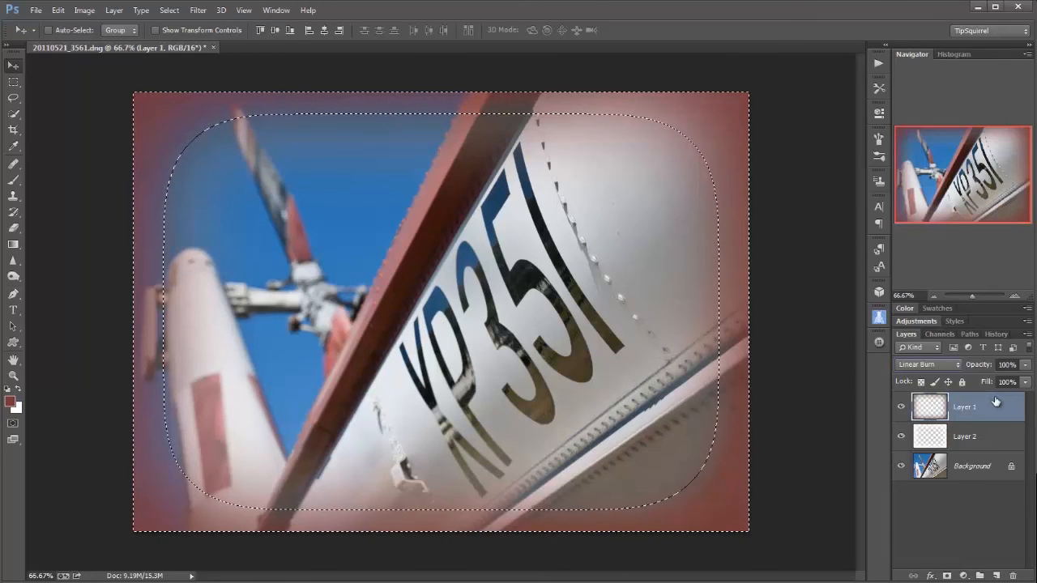
pyautogui.click(928, 364)
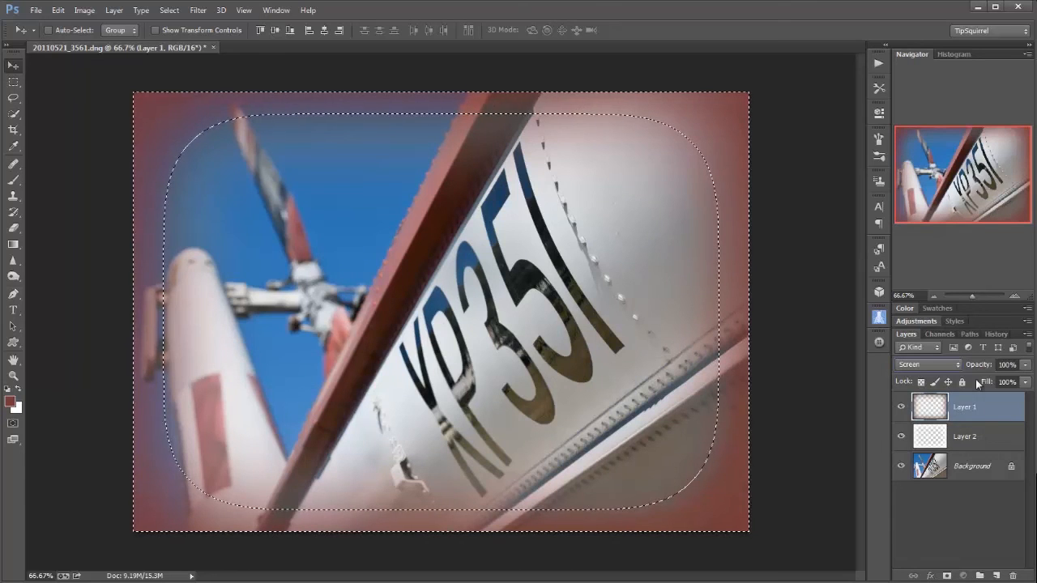
pyautogui.click(965, 436)
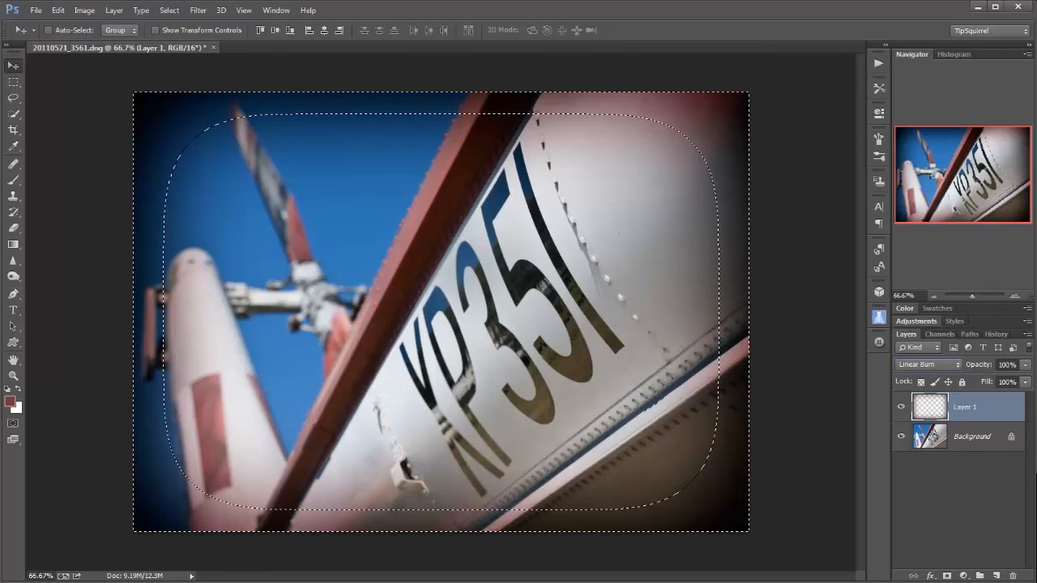
# Deselect with Ctrl+D so the dark red vignette shows fully
pyautogui.press('ctrl+d')
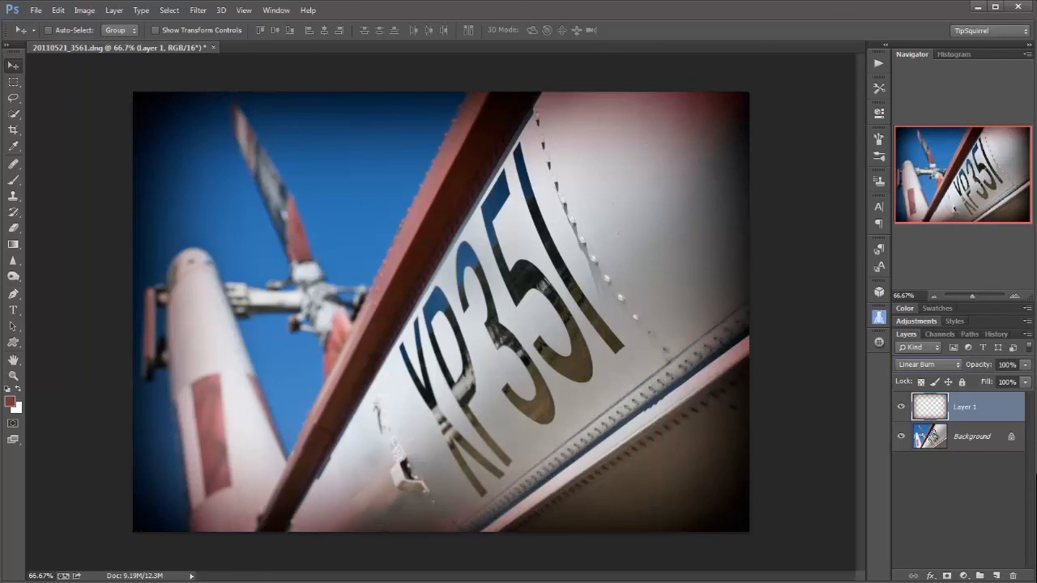